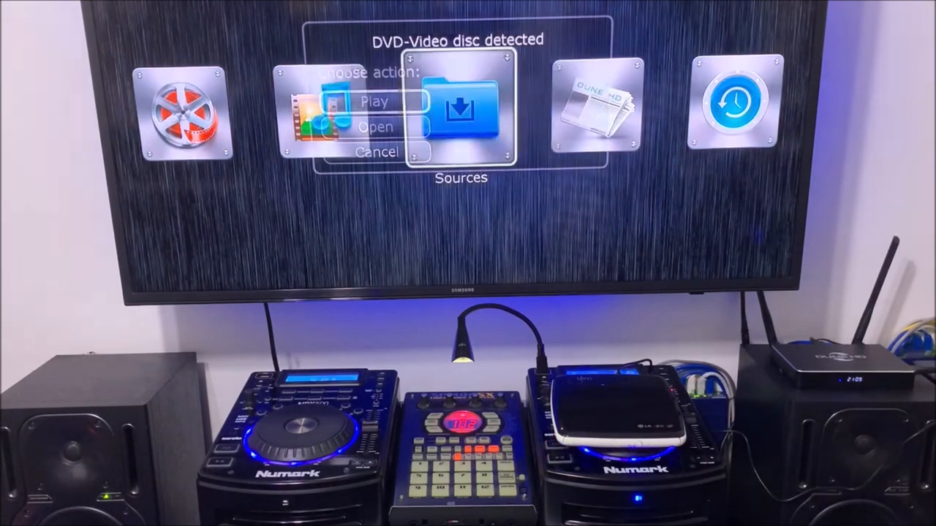
- Cancel the 'DVD-Video disc detected' prompt to return to the home screen
{"action": "left_click", "coordinate": [374, 101]}
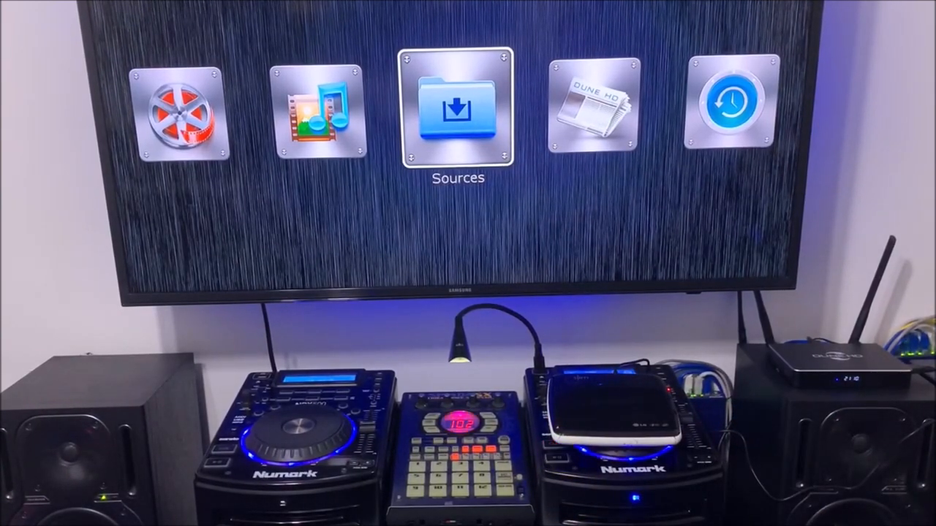
- Open Sources from the home screen to list network shares, Built-in Memory and Optical Drive
{"action": "left_click", "coordinate": [458, 106]}
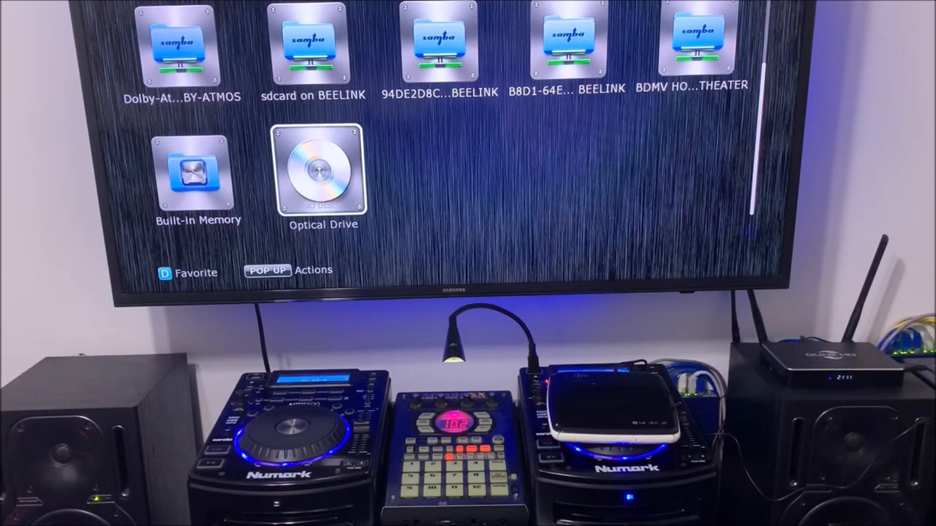
- Play the AVA DVD to its disc menu, return to Sources, and open its actions menu
{"action": "left_click", "coordinate": [323, 172]}
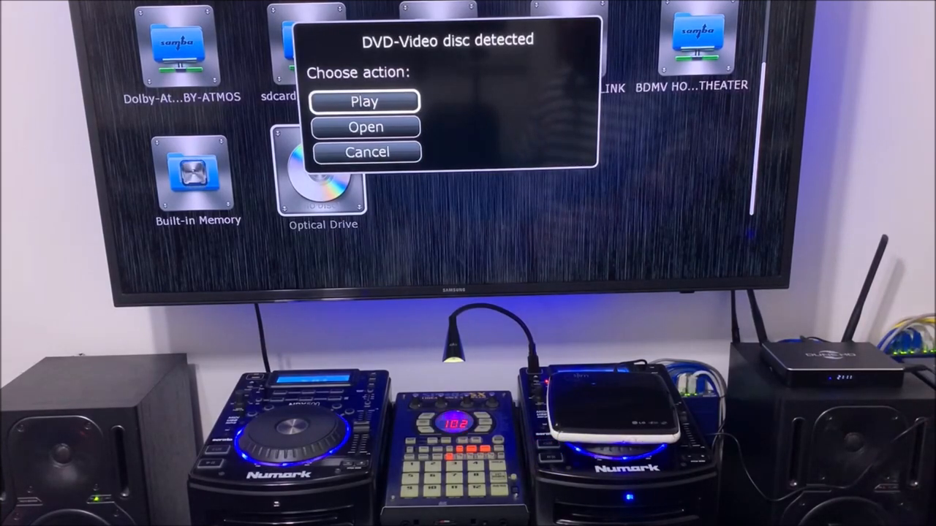
{"action": "left_click", "coordinate": [364, 101]}
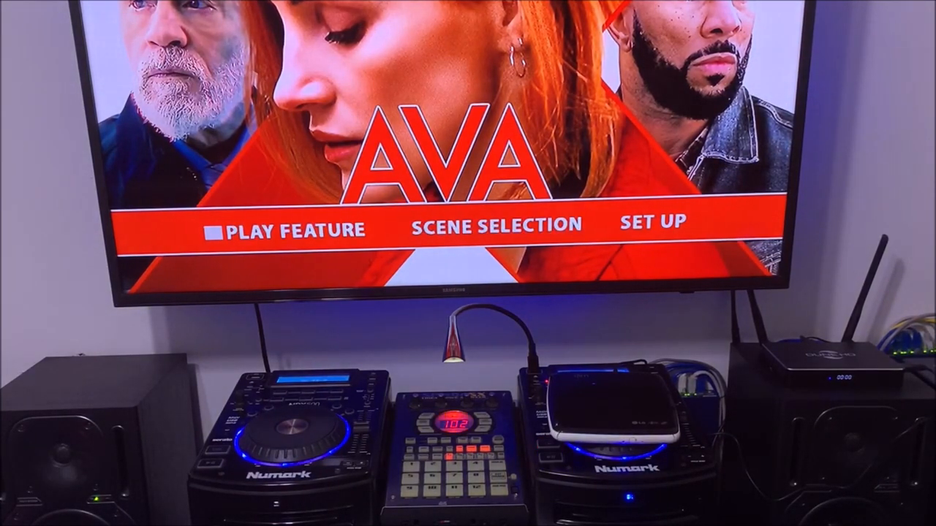
{"action": "key", "text": "Down"}
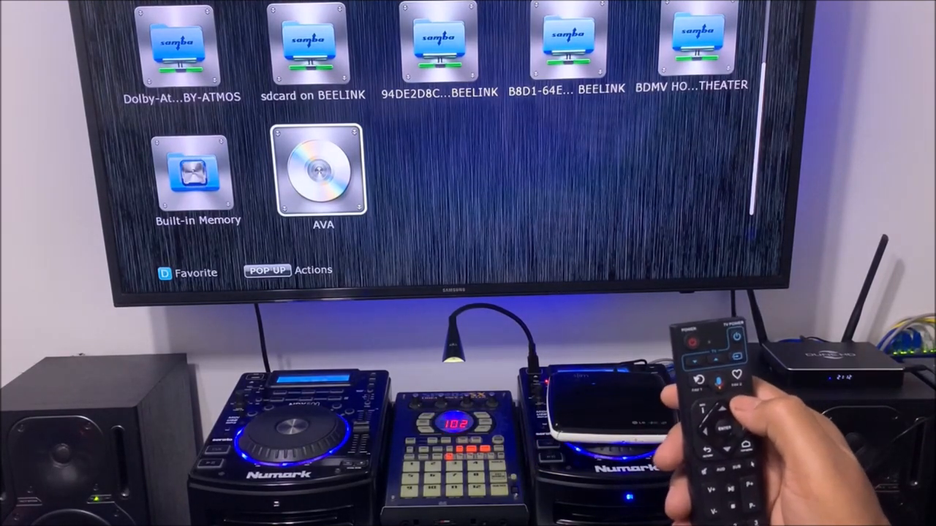
{"action": "left_click", "coordinate": [267, 270]}
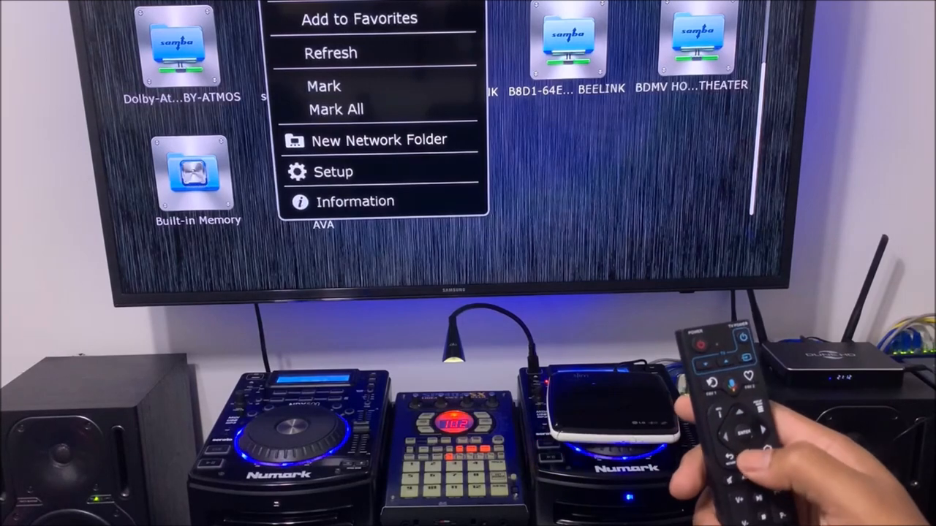